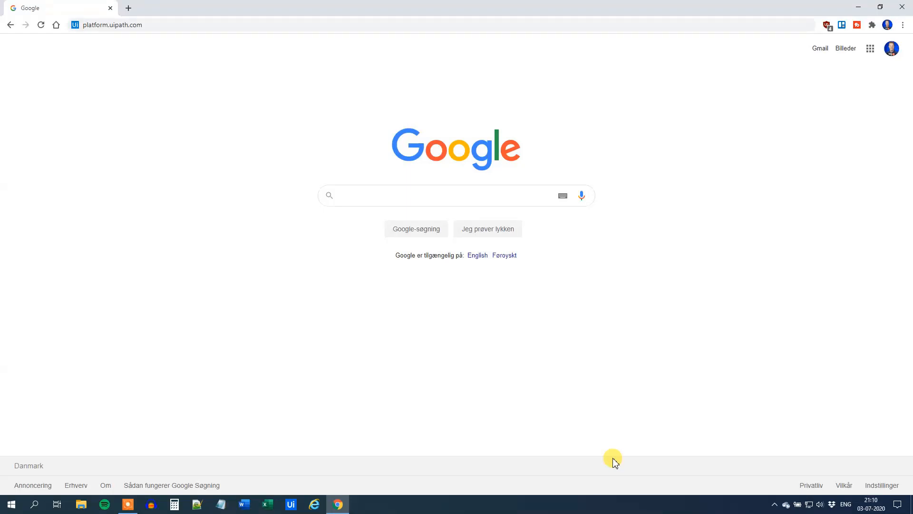
mouse_move(112, 63)
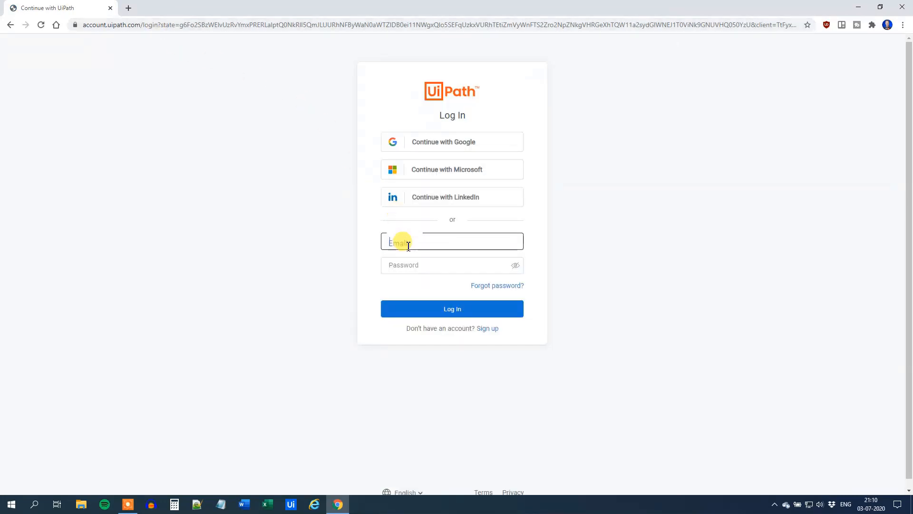
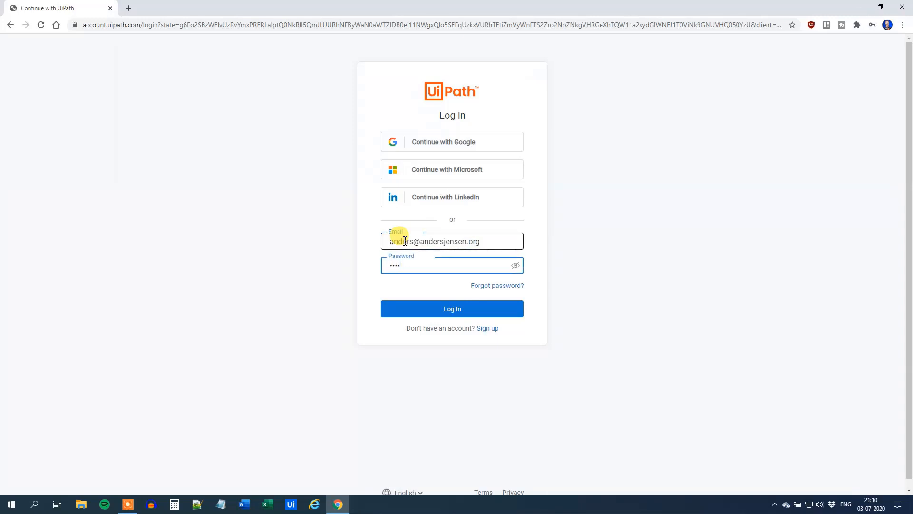
text(password)
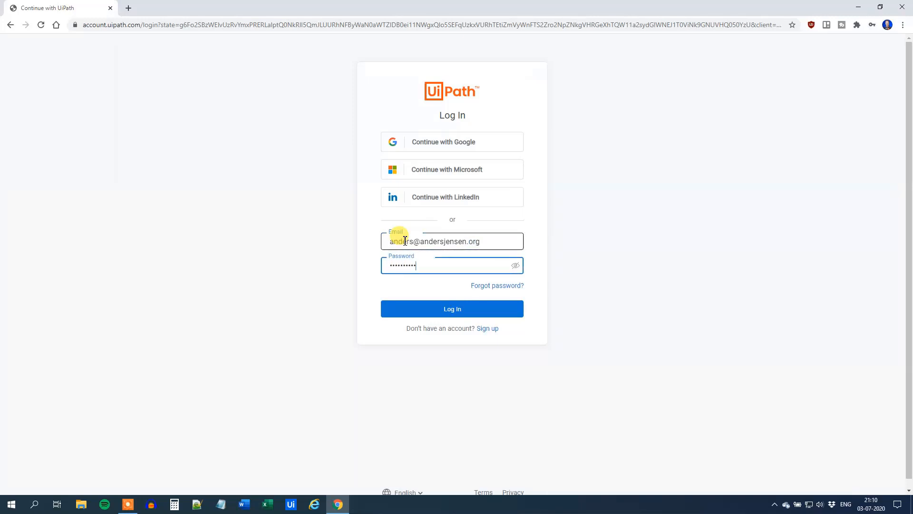
click(452, 308)
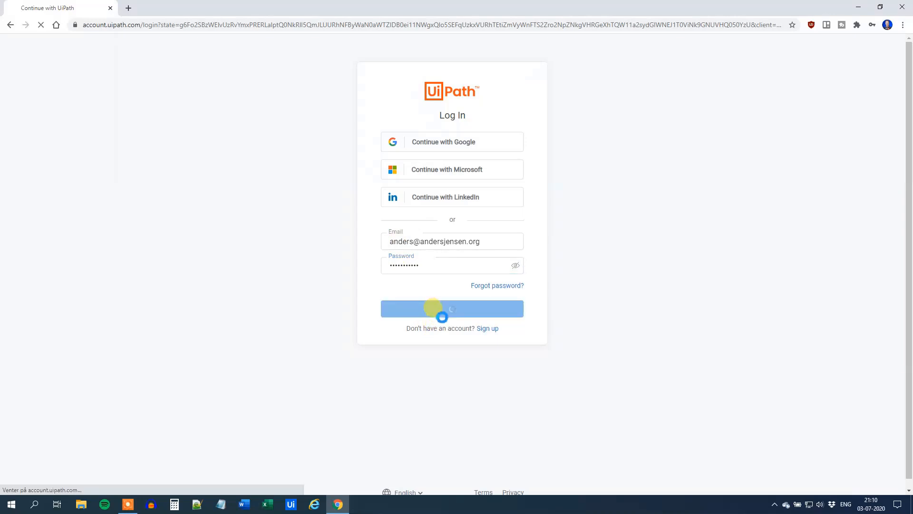
click(450, 308)
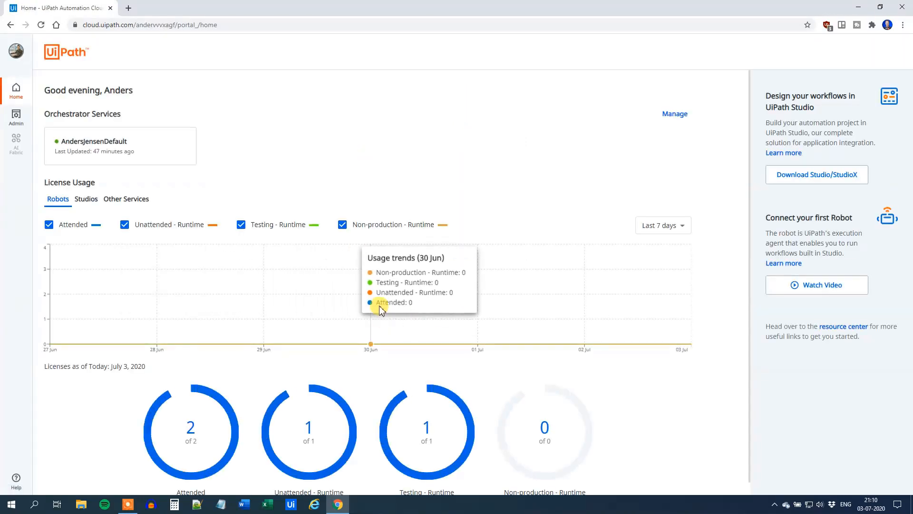
mouse_move(110, 145)
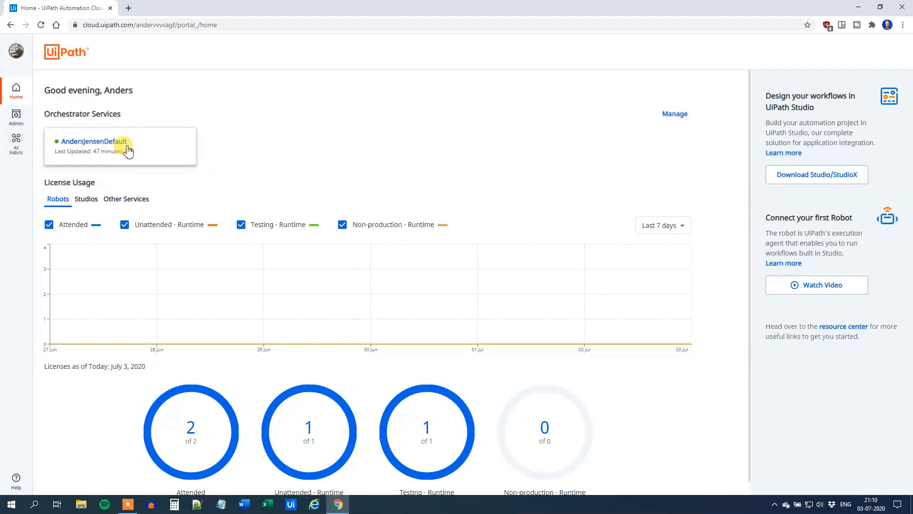
Enter the Orchestrator service and bring Management into view in the left navigation
click(94, 141)
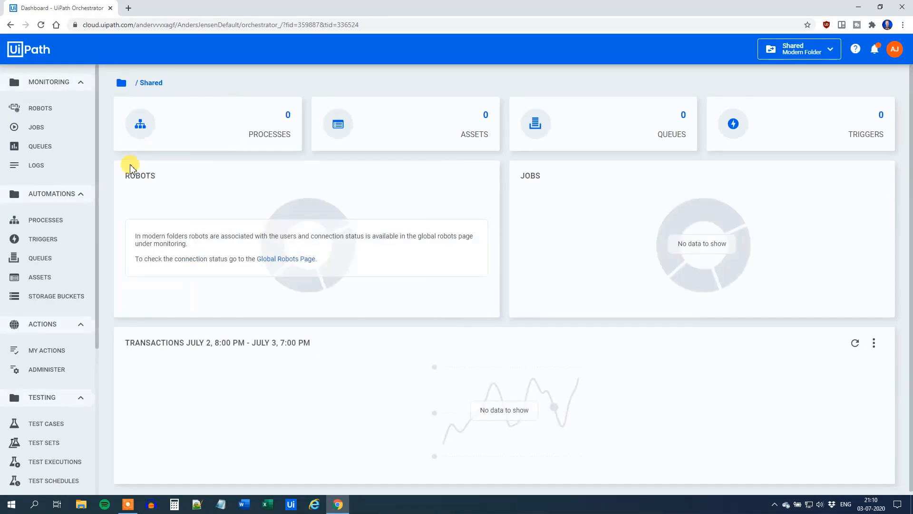
mouse_move(46, 82)
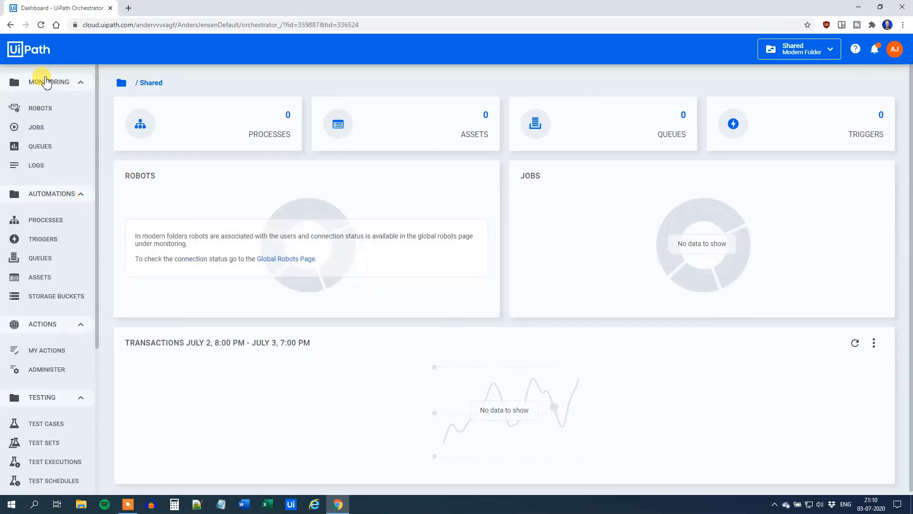
scroll(down, 3)
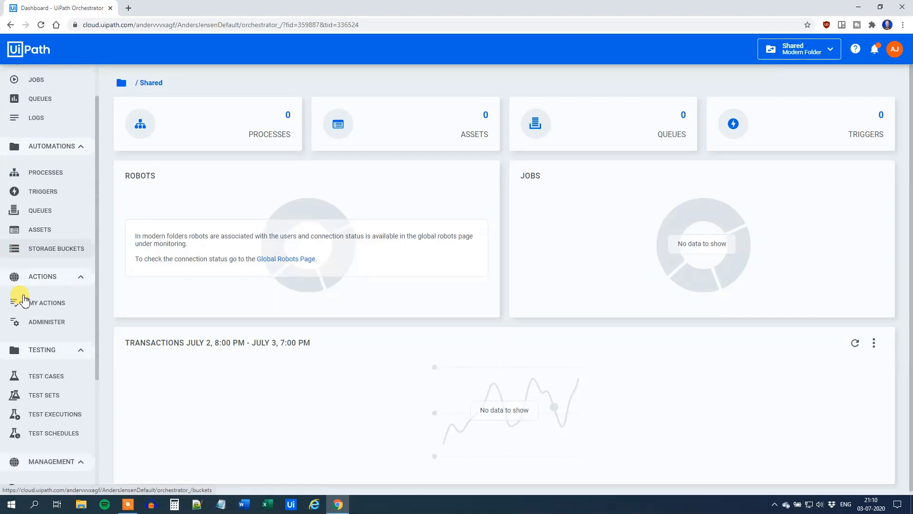
scroll(down, 3)
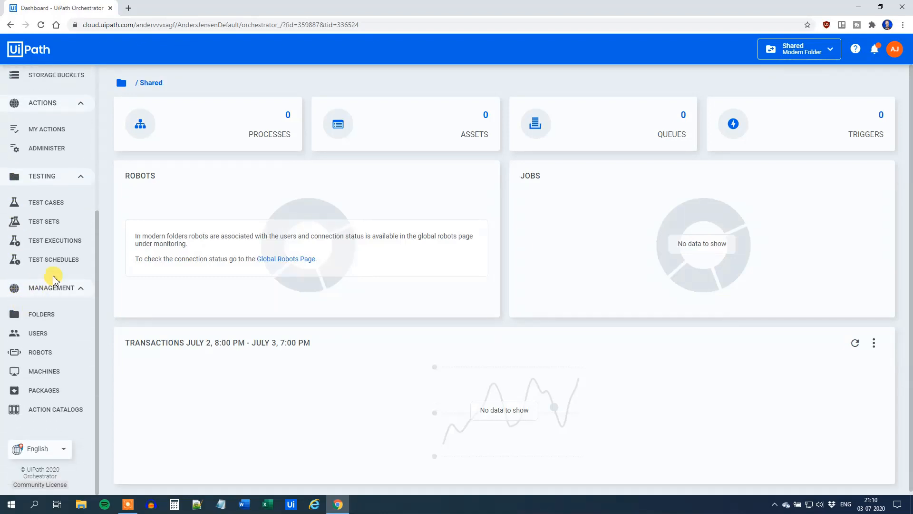
Provision a machine template named 'Anders Machine' from the Machines list
click(43, 371)
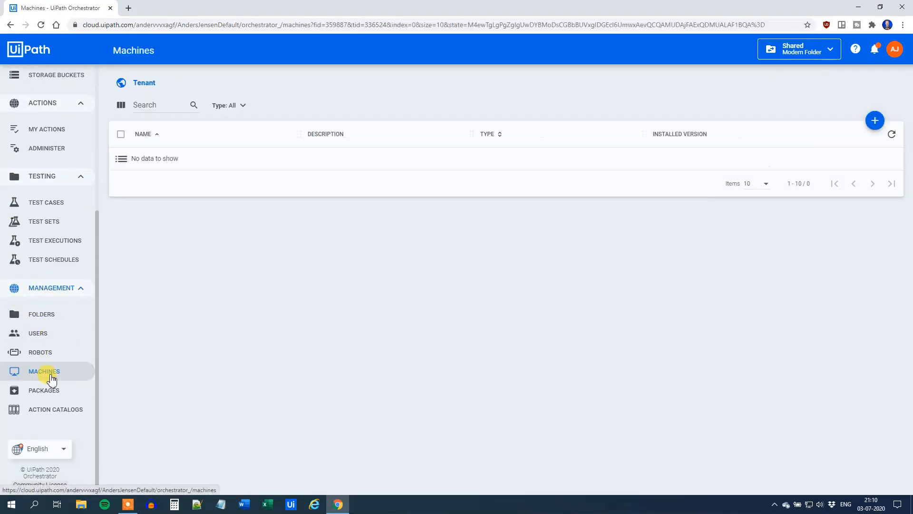
mouse_move(875, 121)
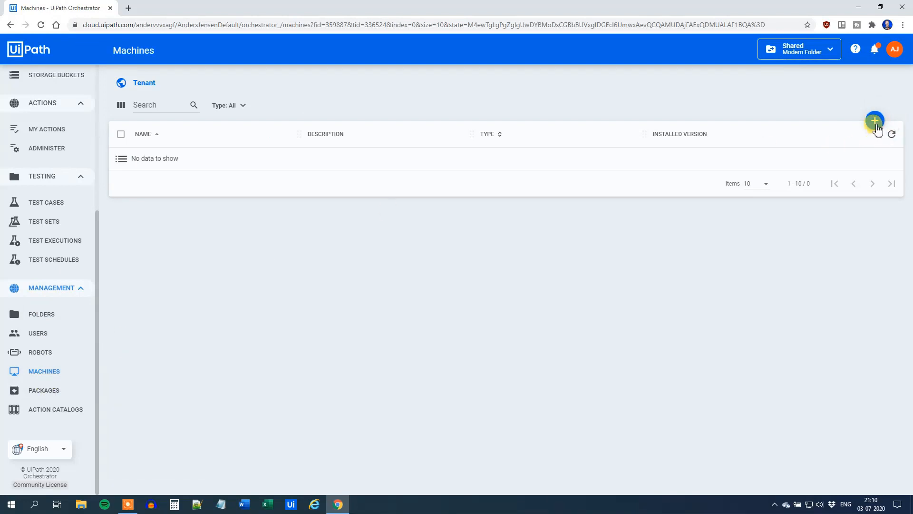
click(874, 121)
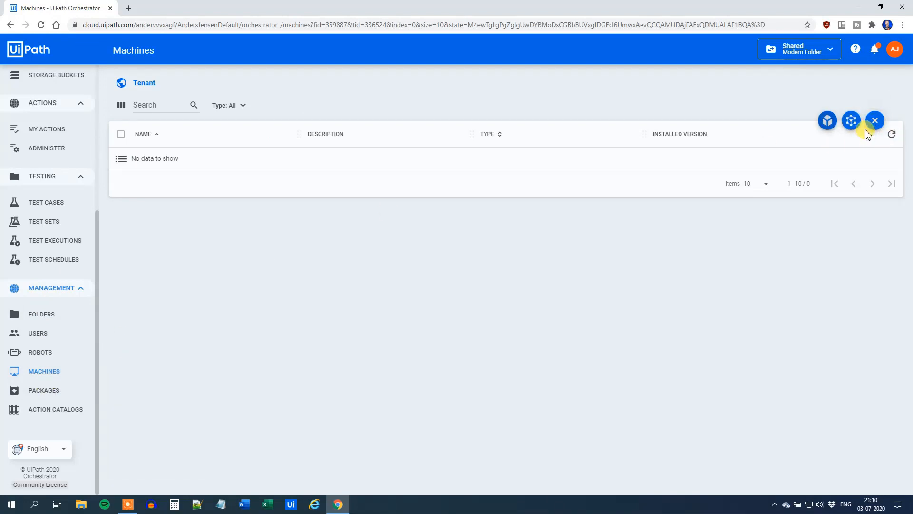
click(850, 121)
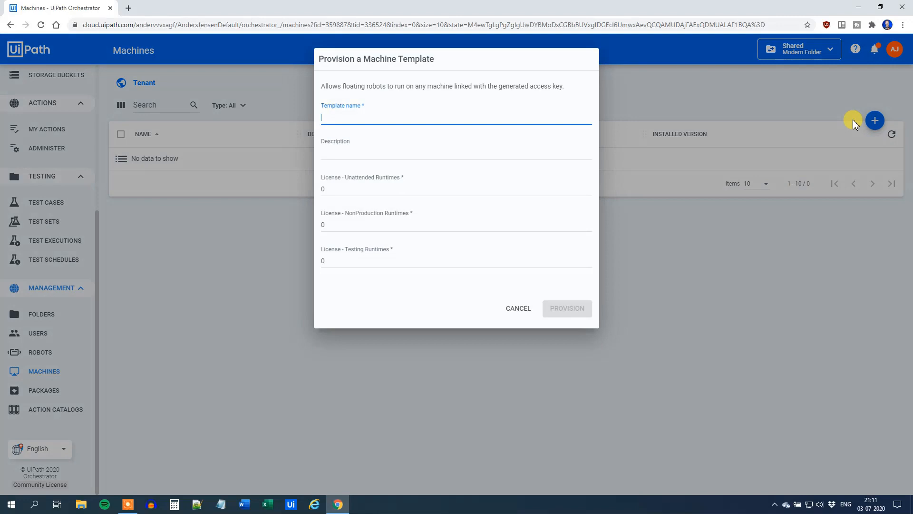
text(Anders)
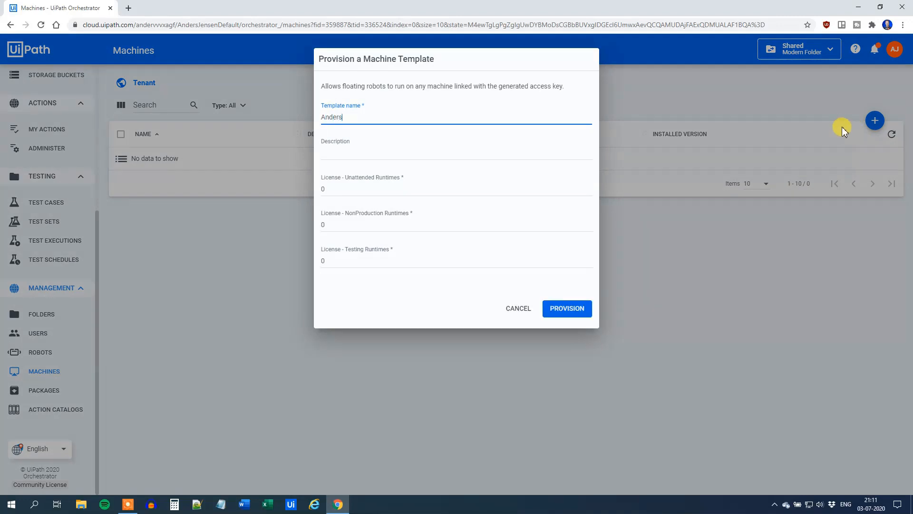
text(Machine3)
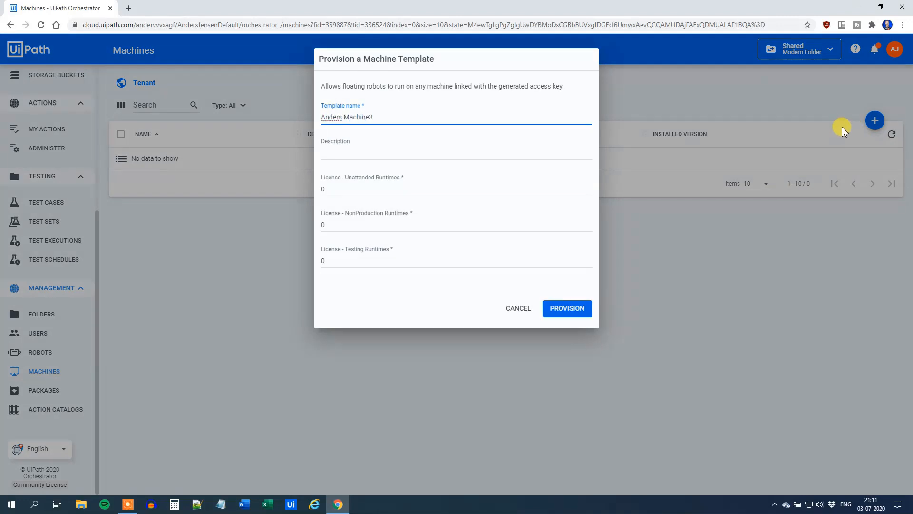
key(BackSpace)
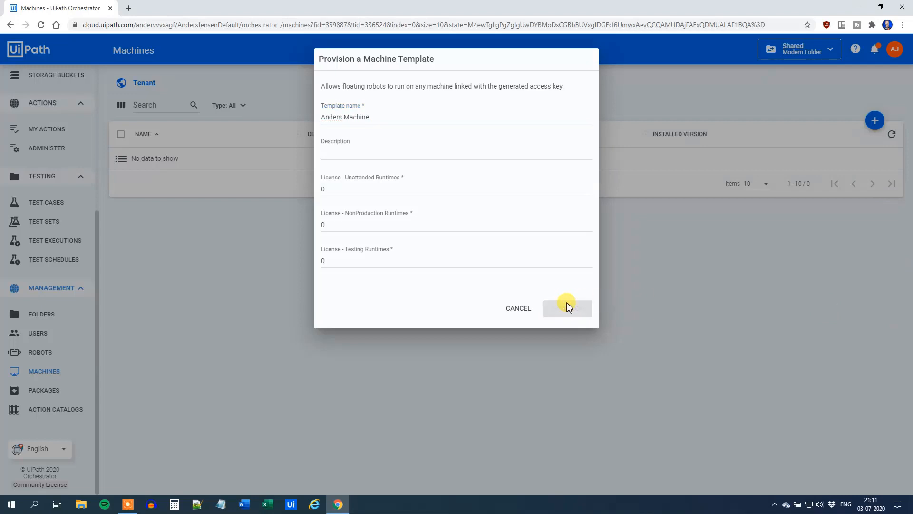
click(566, 308)
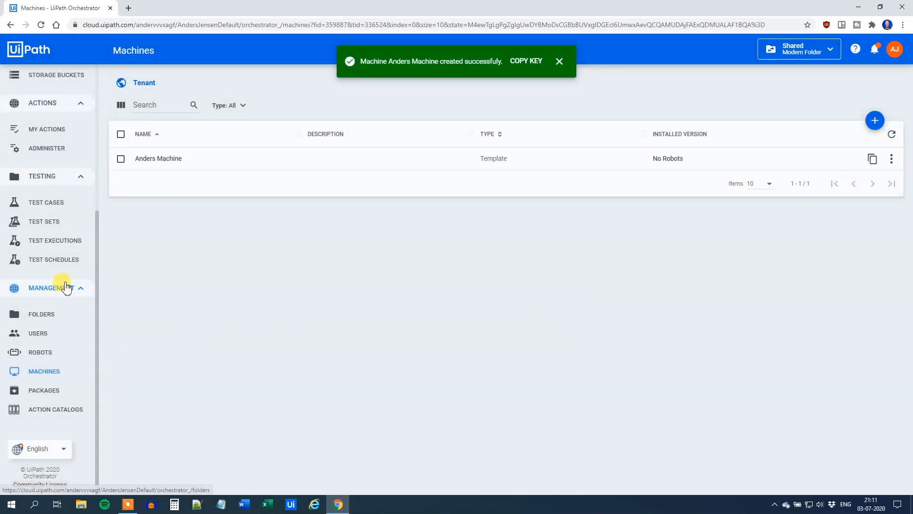
click(38, 333)
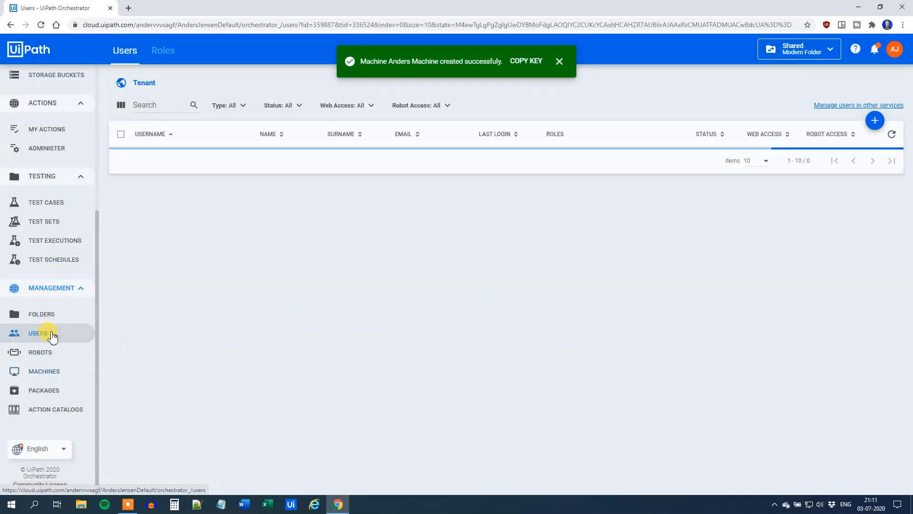
click(39, 333)
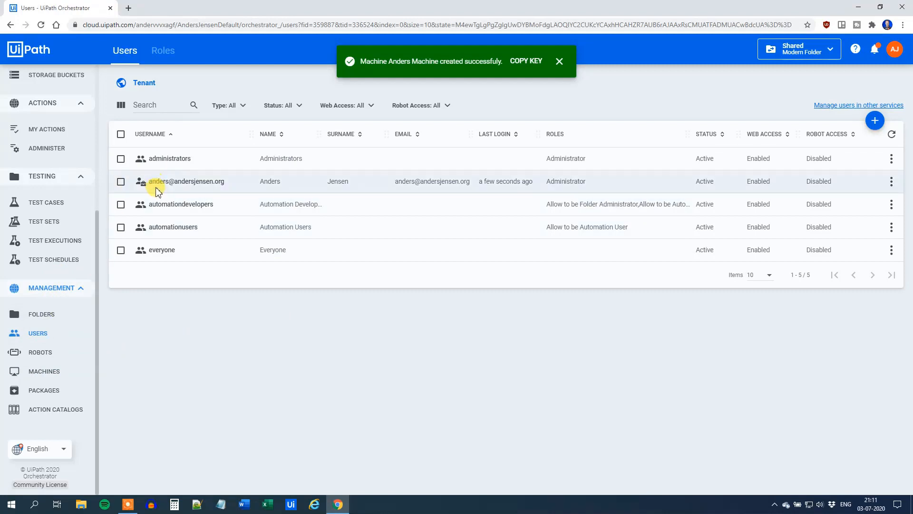
mouse_move(831, 175)
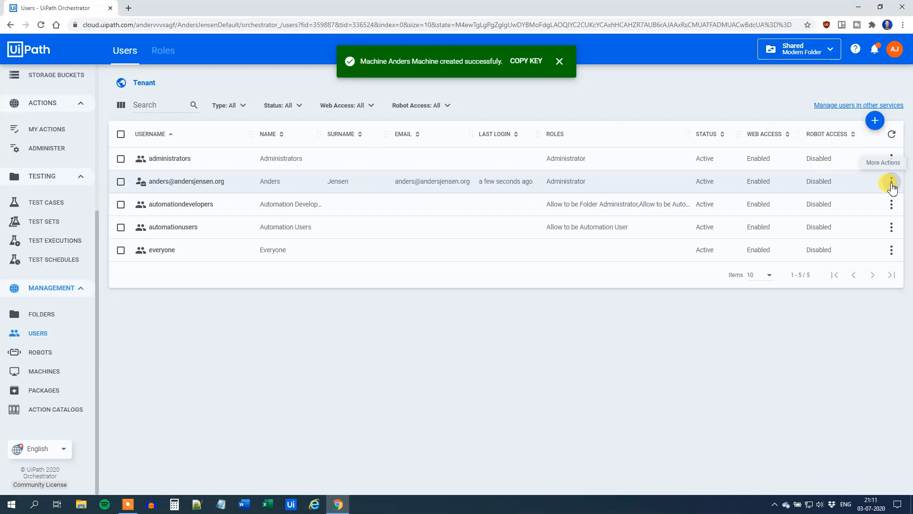
click(890, 181)
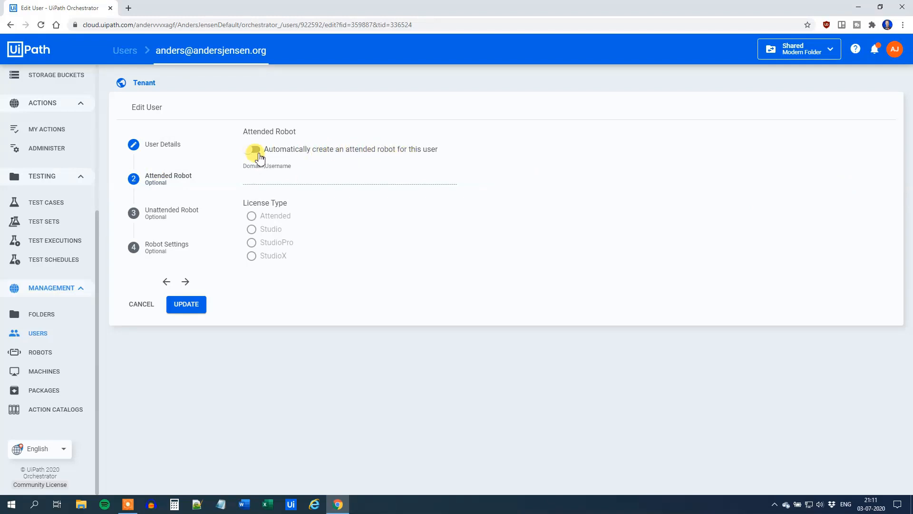
Switch on automatic attended robot creation and search 'cmd' for Command Prompt
click(251, 149)
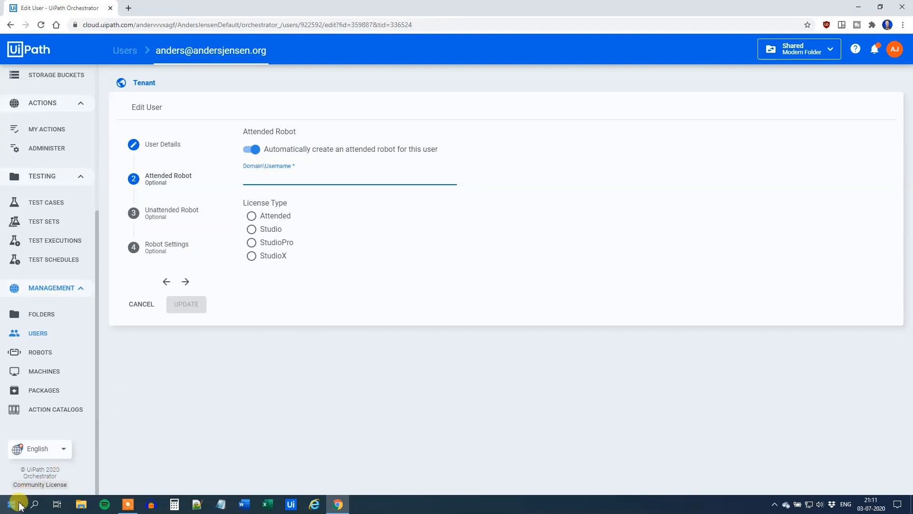
click(9, 504)
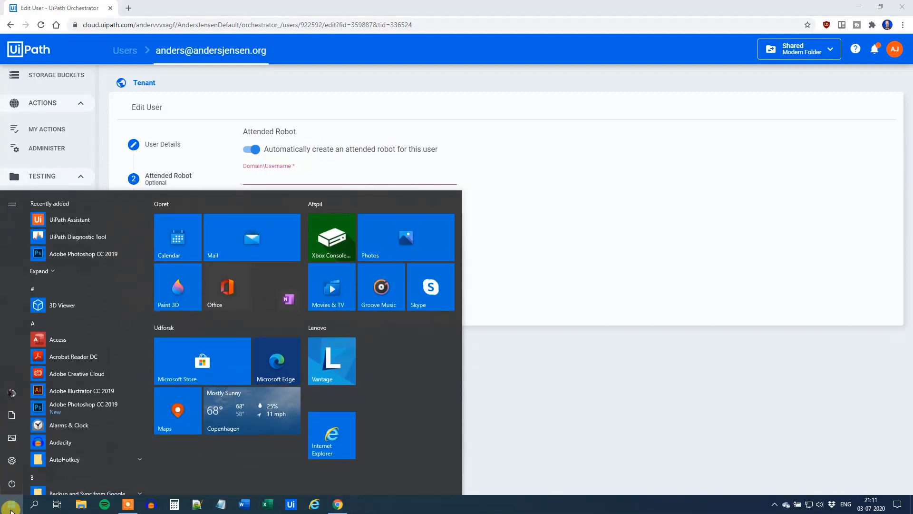
text(cmd)
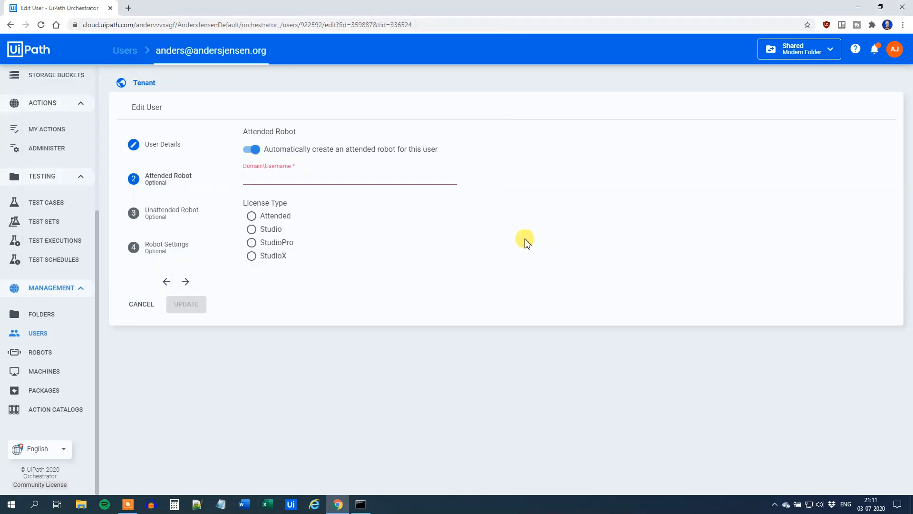
Set Domain\Username 'laptop-3oj8rdi7\anders jensen' with a StudioPro license and update the user
text(laptop-3oj8rdi7\anders jensen)
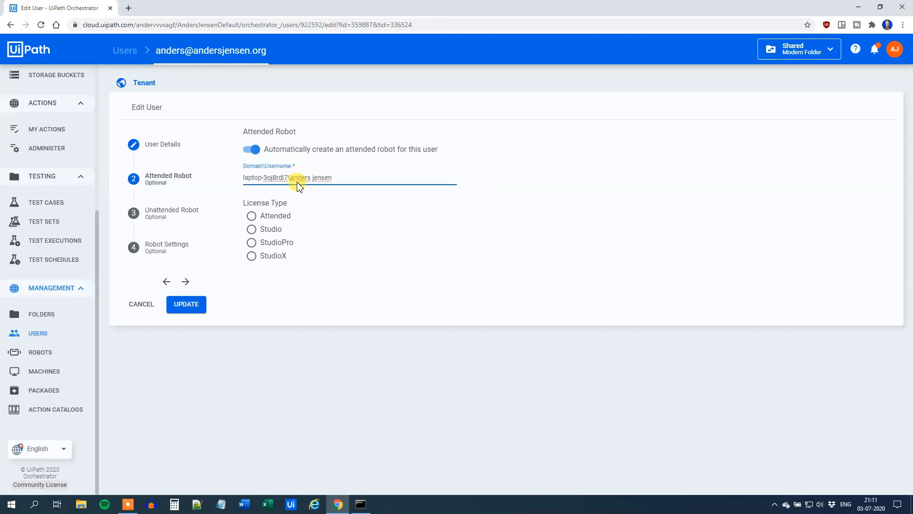
click(251, 242)
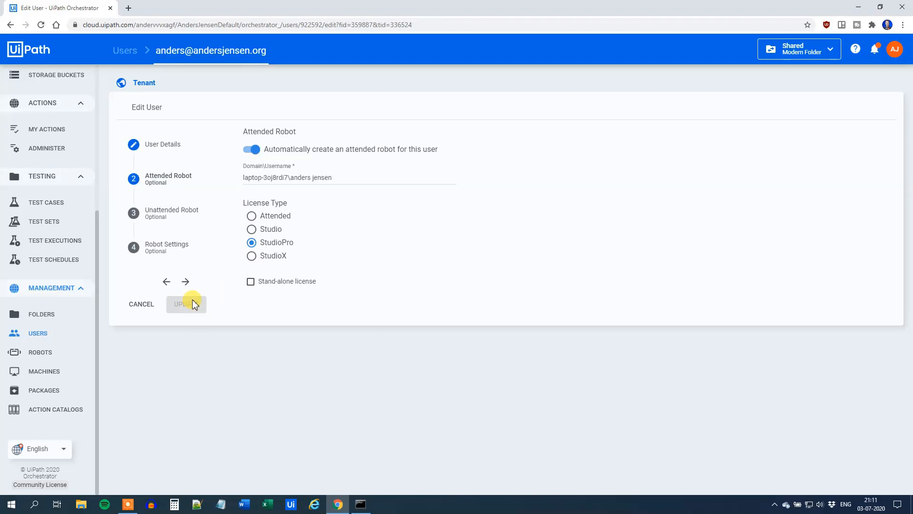
click(185, 303)
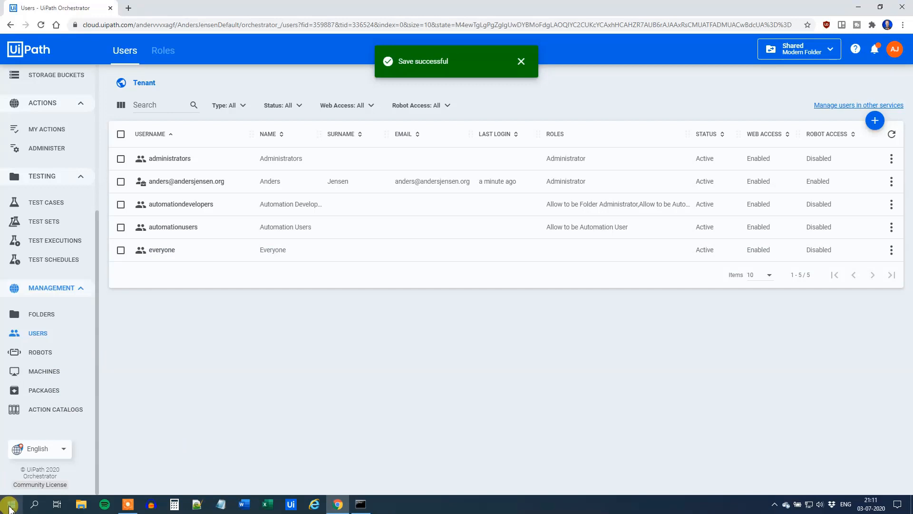
Launch UiPath Assistant via 'uipa' search and reach its Preferences / Orchestrator Settings
text(uipa)
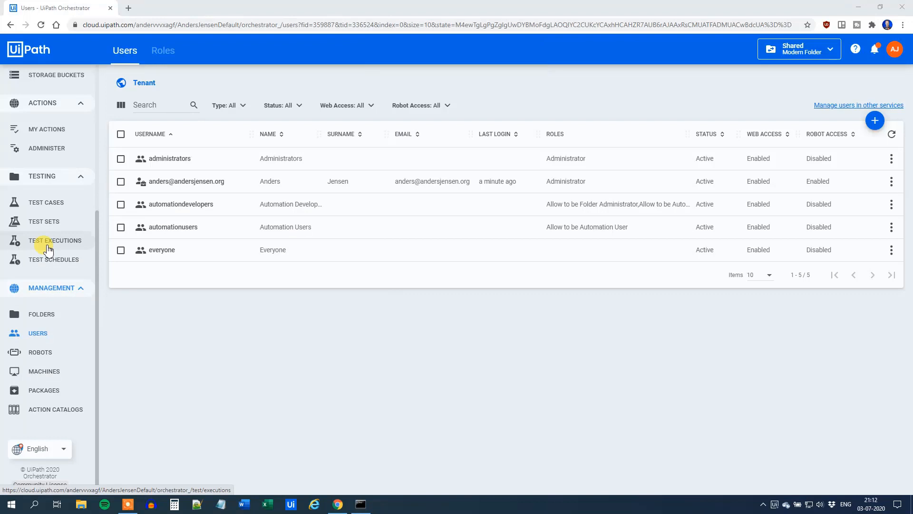
mouse_move(793, 505)
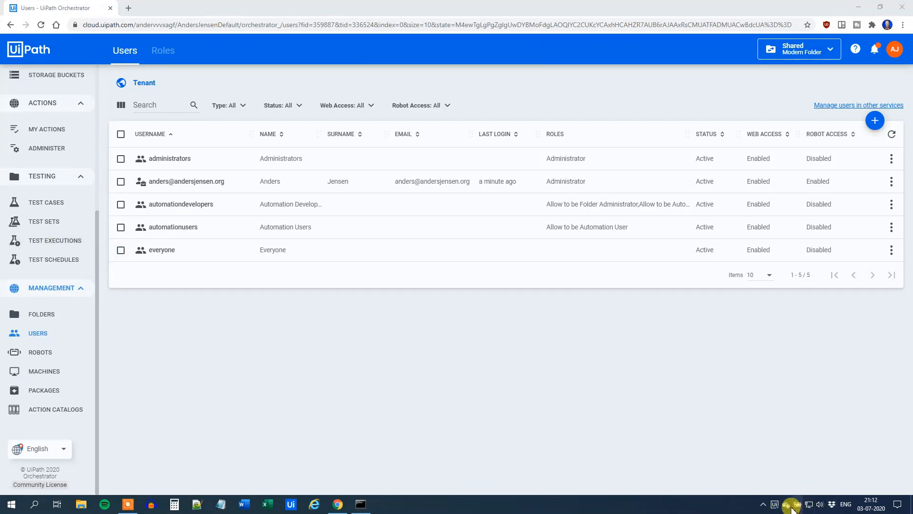
click(383, 504)
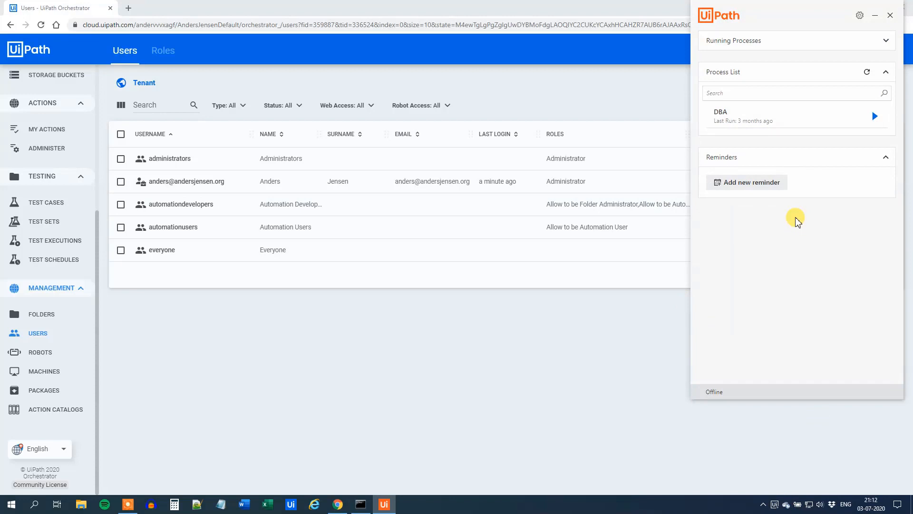
mouse_move(859, 16)
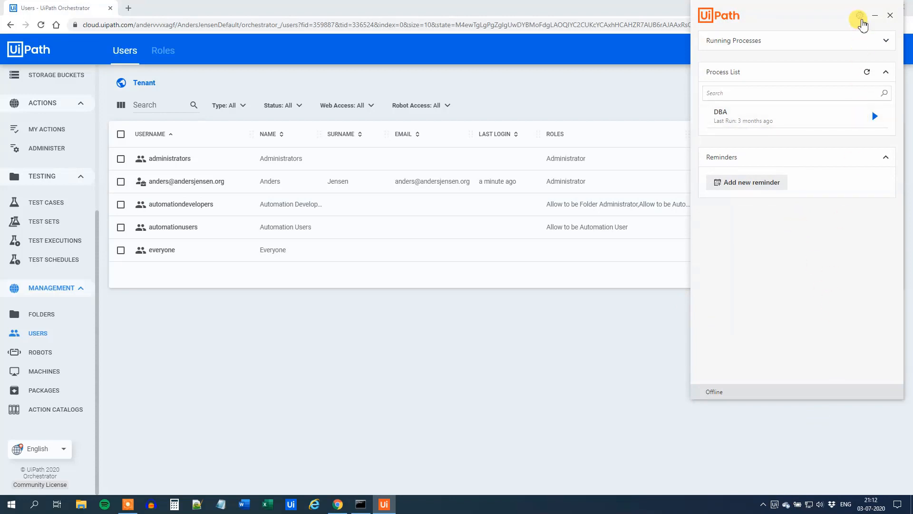
click(859, 15)
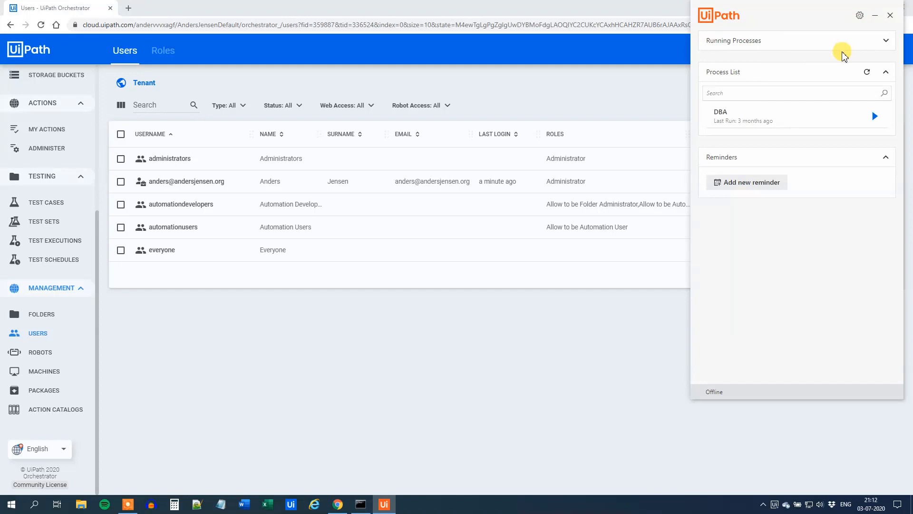
click(858, 16)
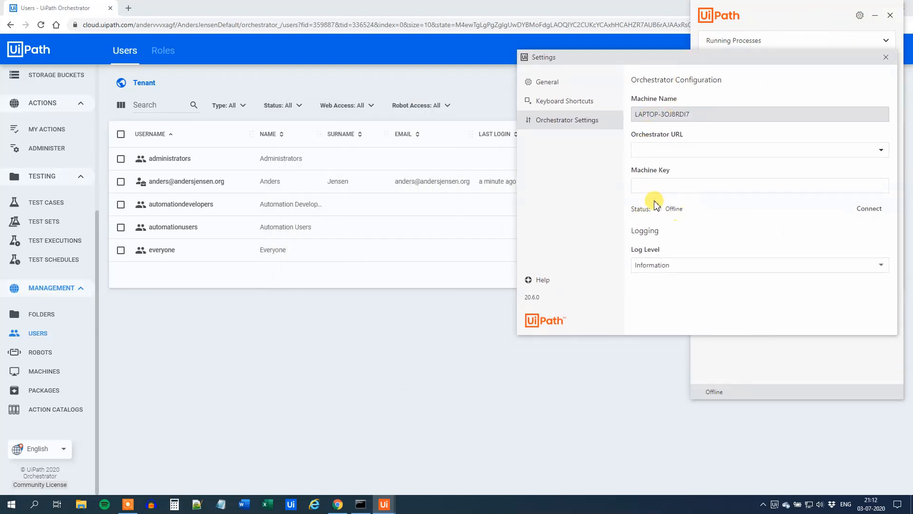
mouse_move(662, 136)
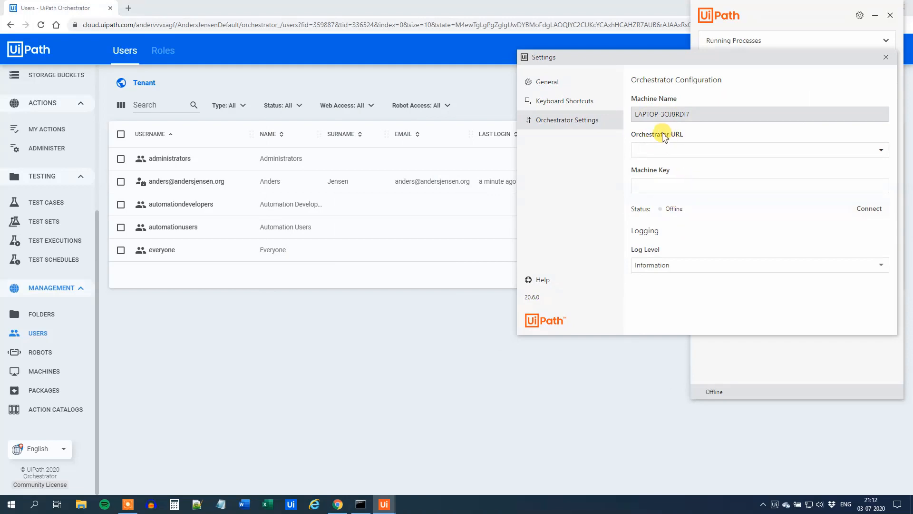
mouse_move(663, 182)
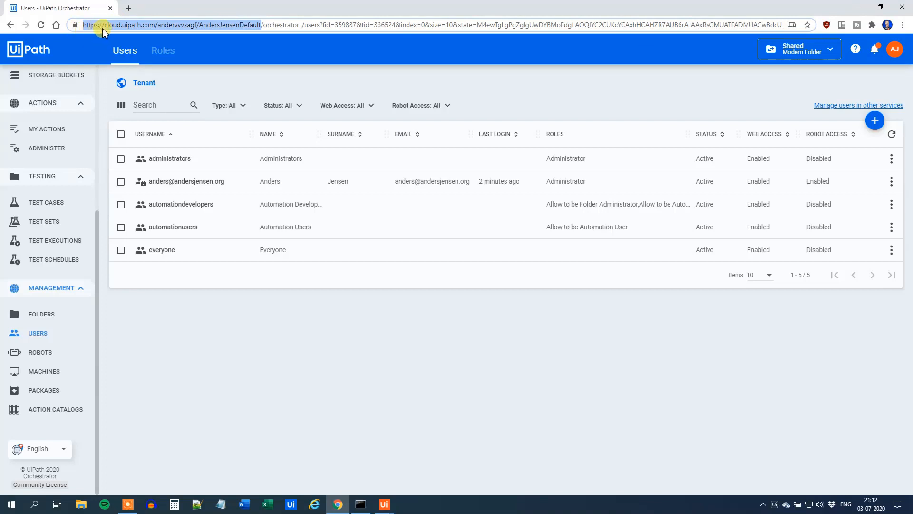
mouse_move(256, 27)
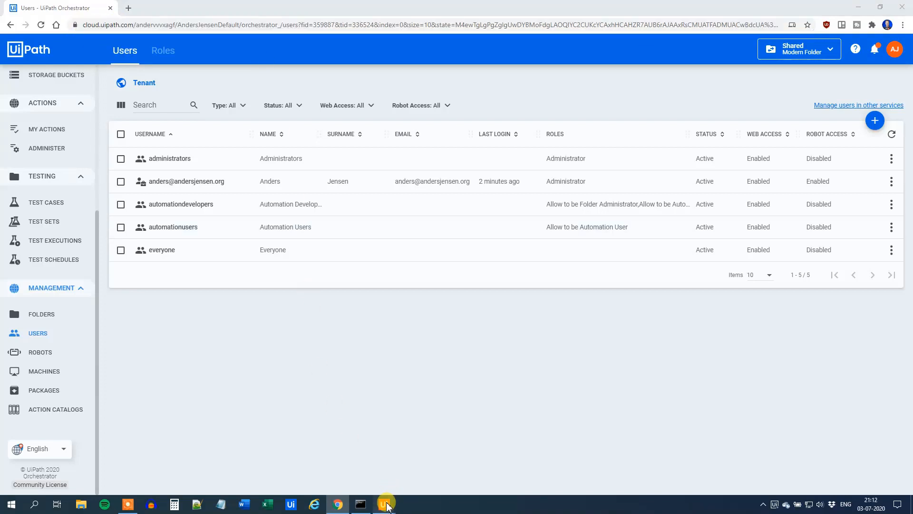
Copy the machine template's key from Machines into Machine Key and connect to Orchestrator
click(382, 504)
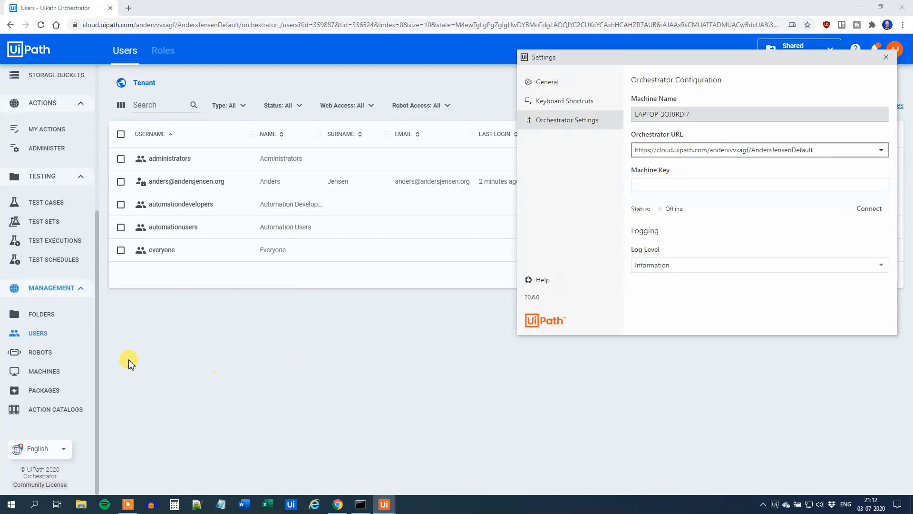
mouse_move(52, 293)
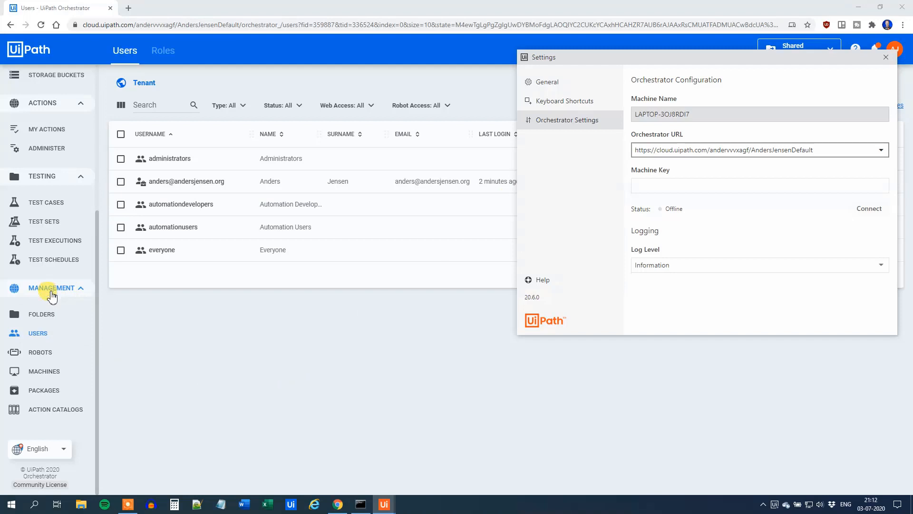
click(44, 371)
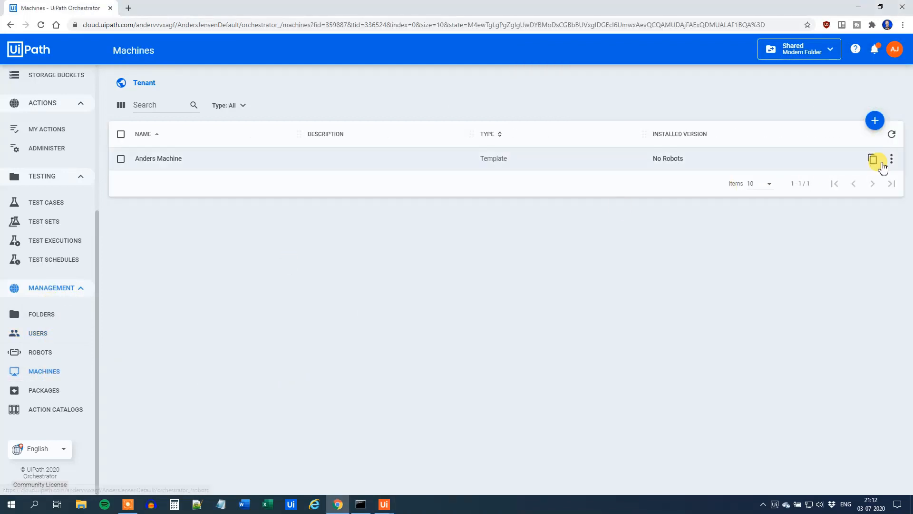
click(872, 159)
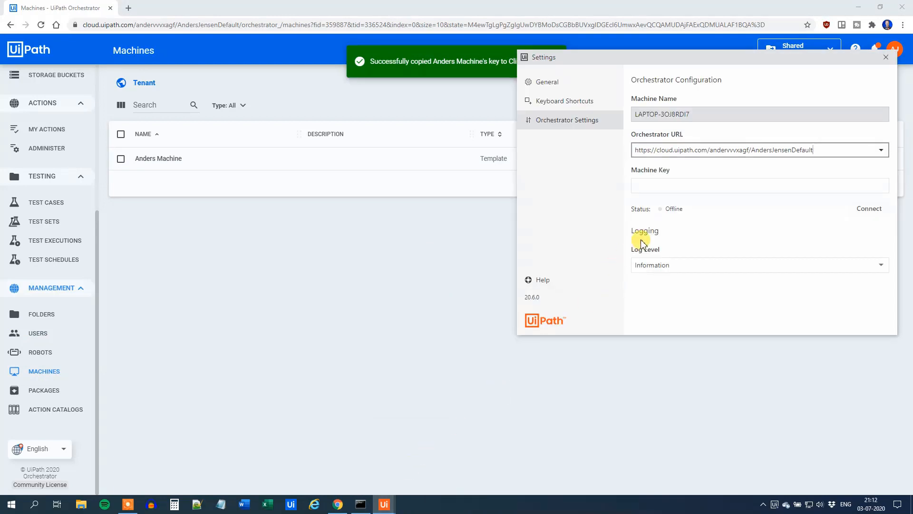
click(759, 186)
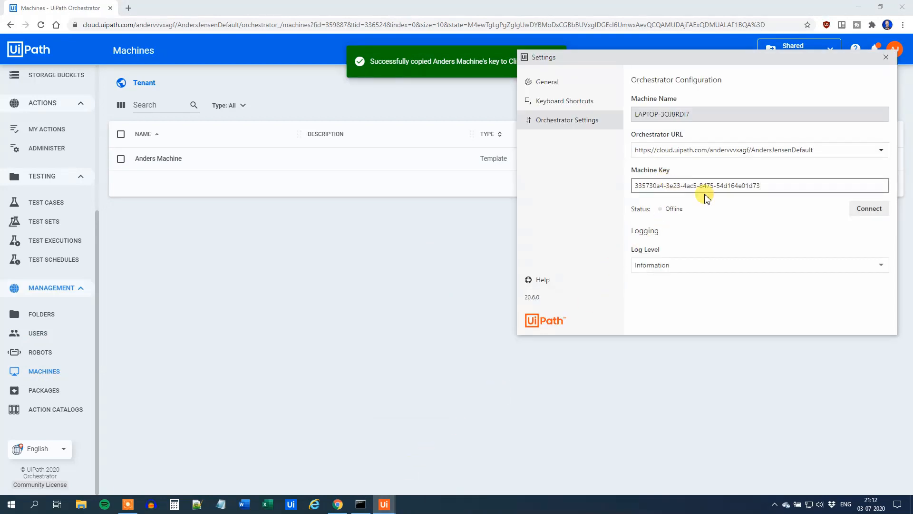
click(868, 208)
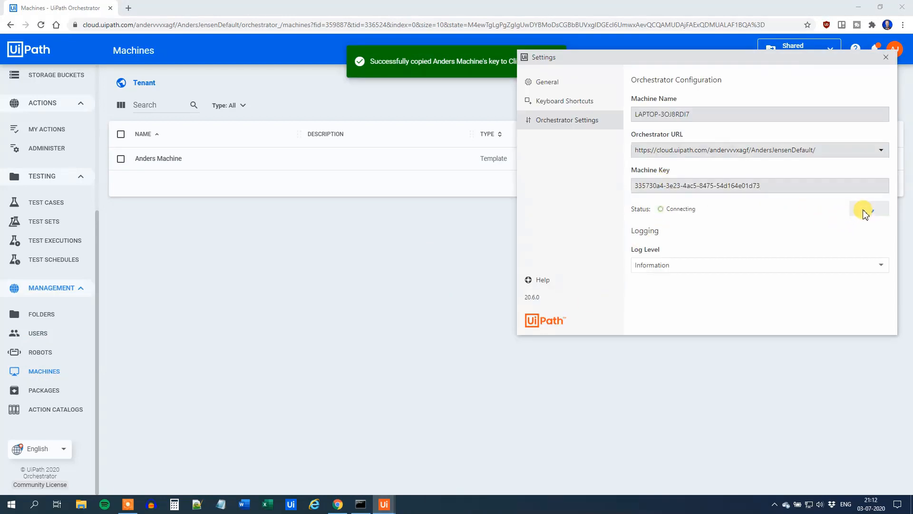